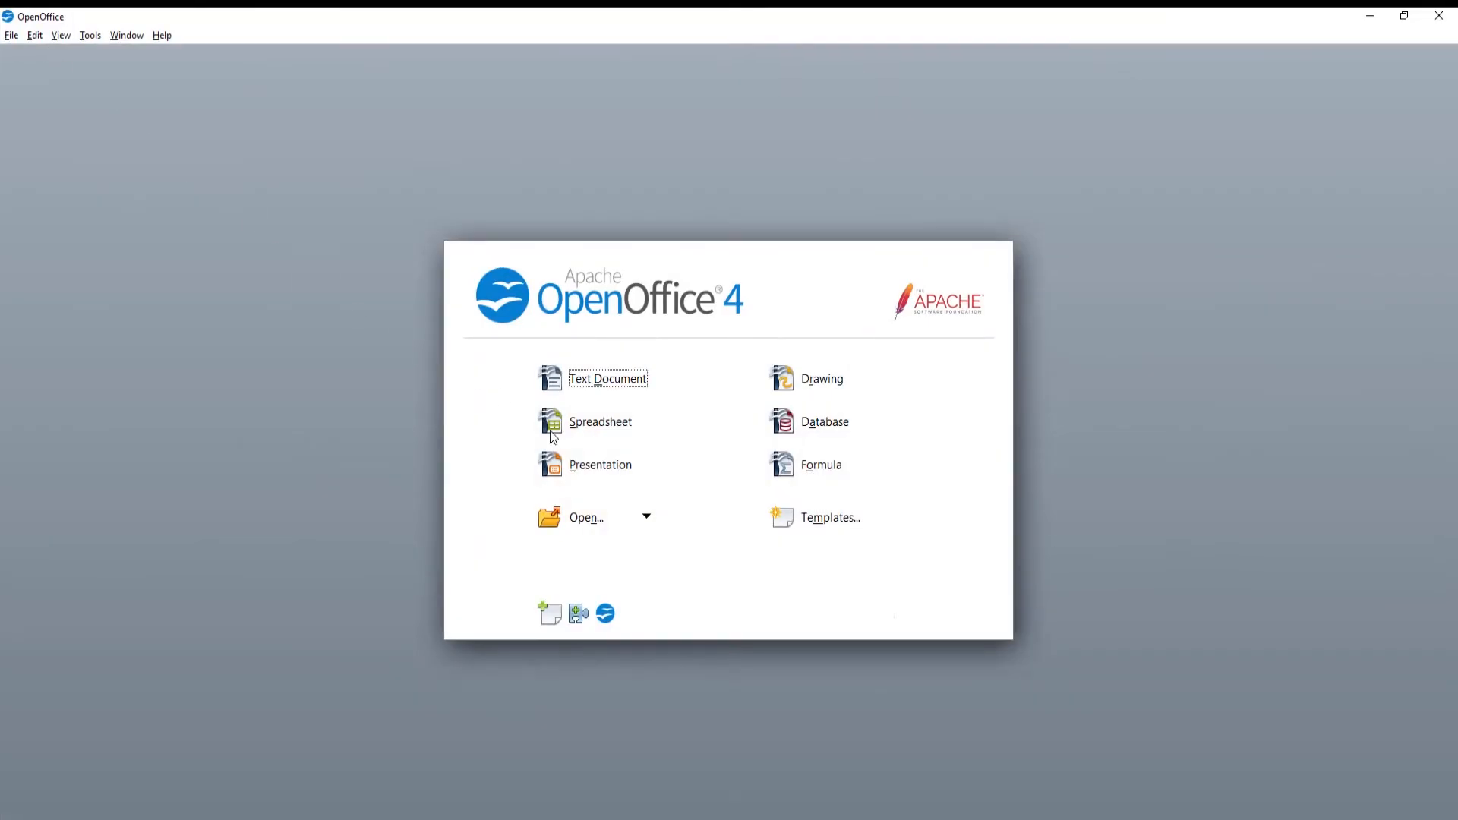
Create a new presentation with a Title Only slide reading 'Extraction of valuable metals'
left_click(600, 464)
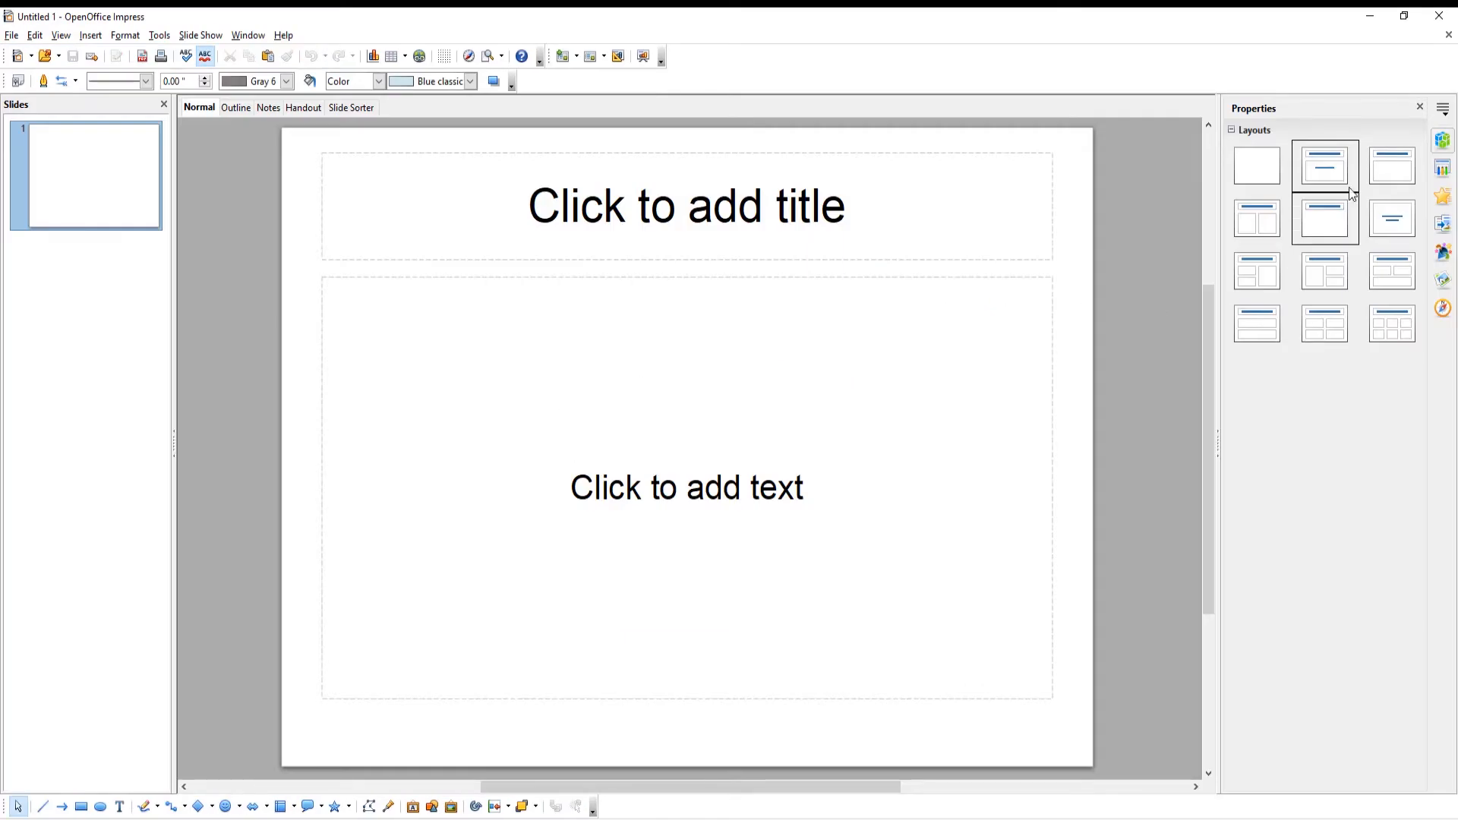
left_click(1323, 218)
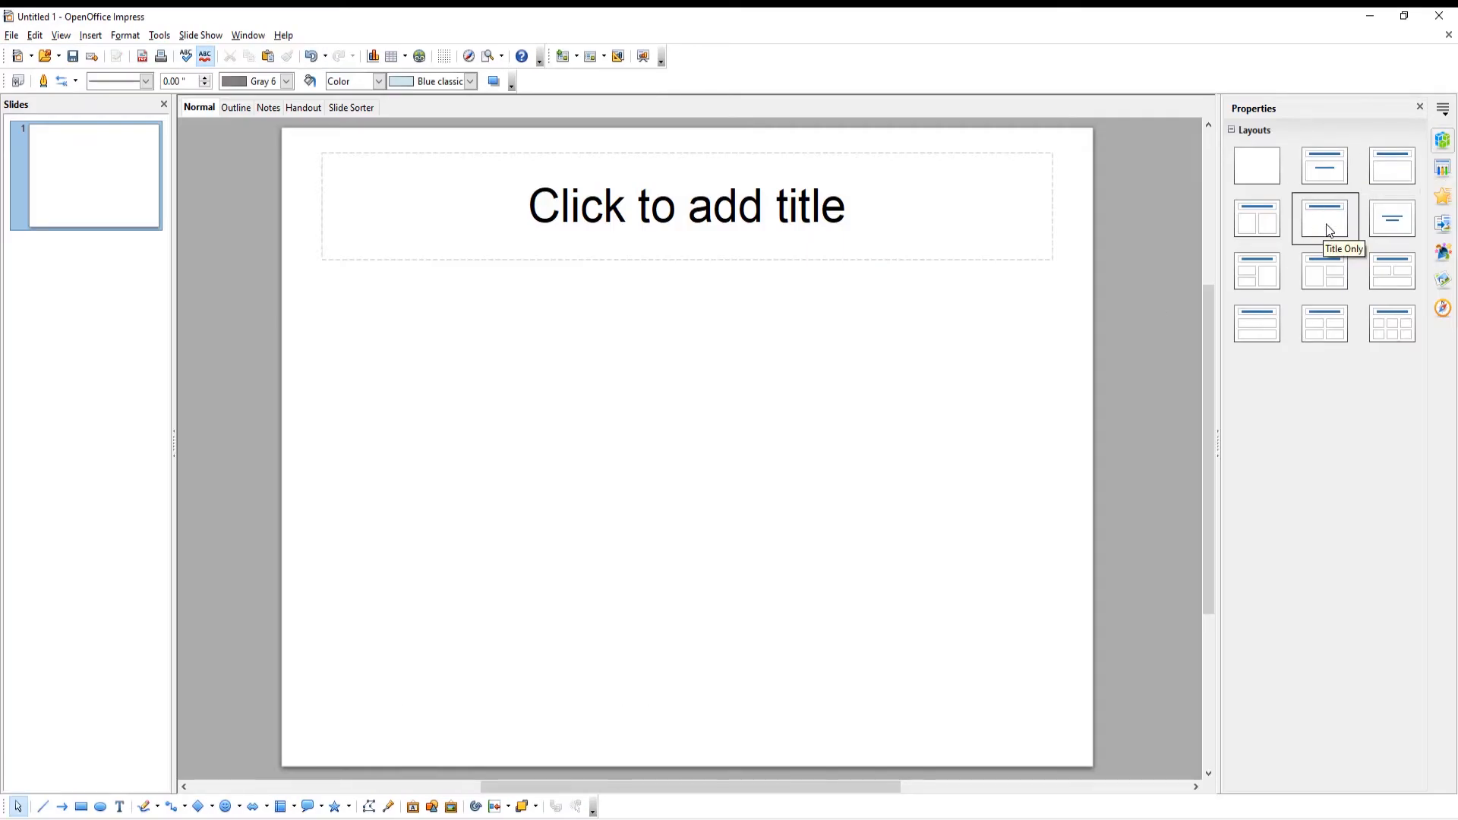
type("Extraction of valuable metals")
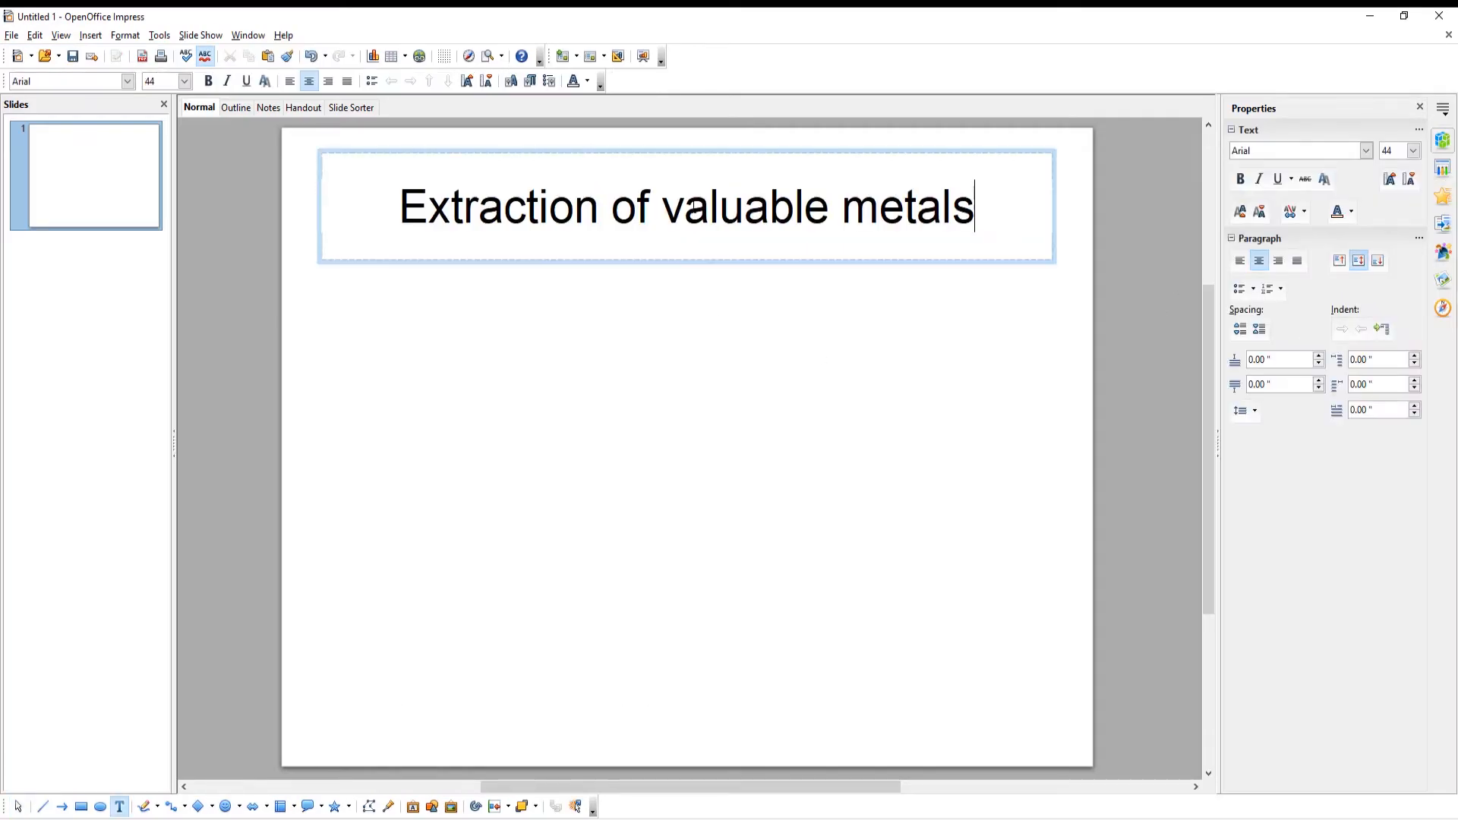
left_click(247, 210)
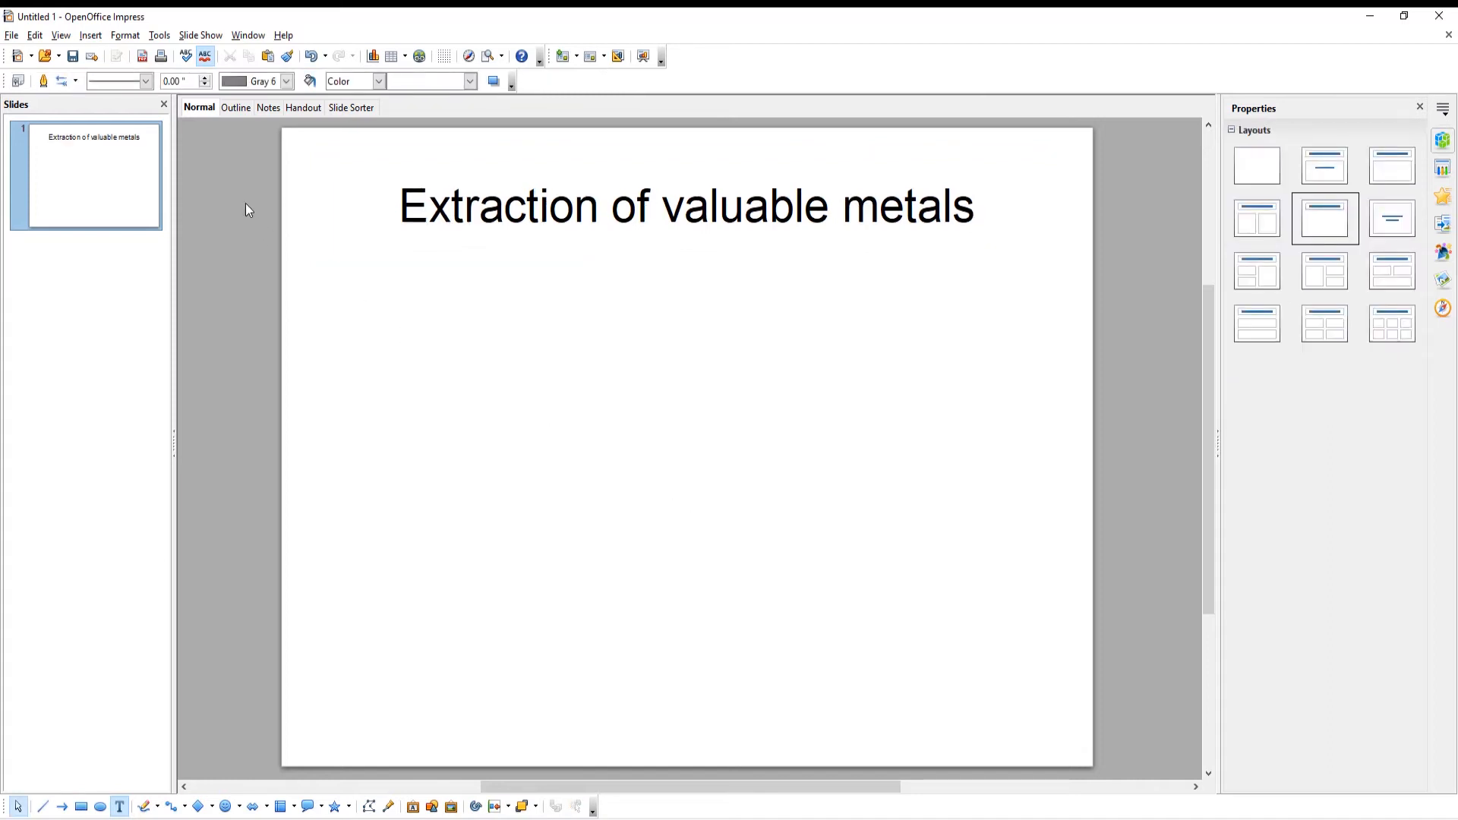
Insert a default column chart onto the slide via Insert > Chart
left_click(90, 35)
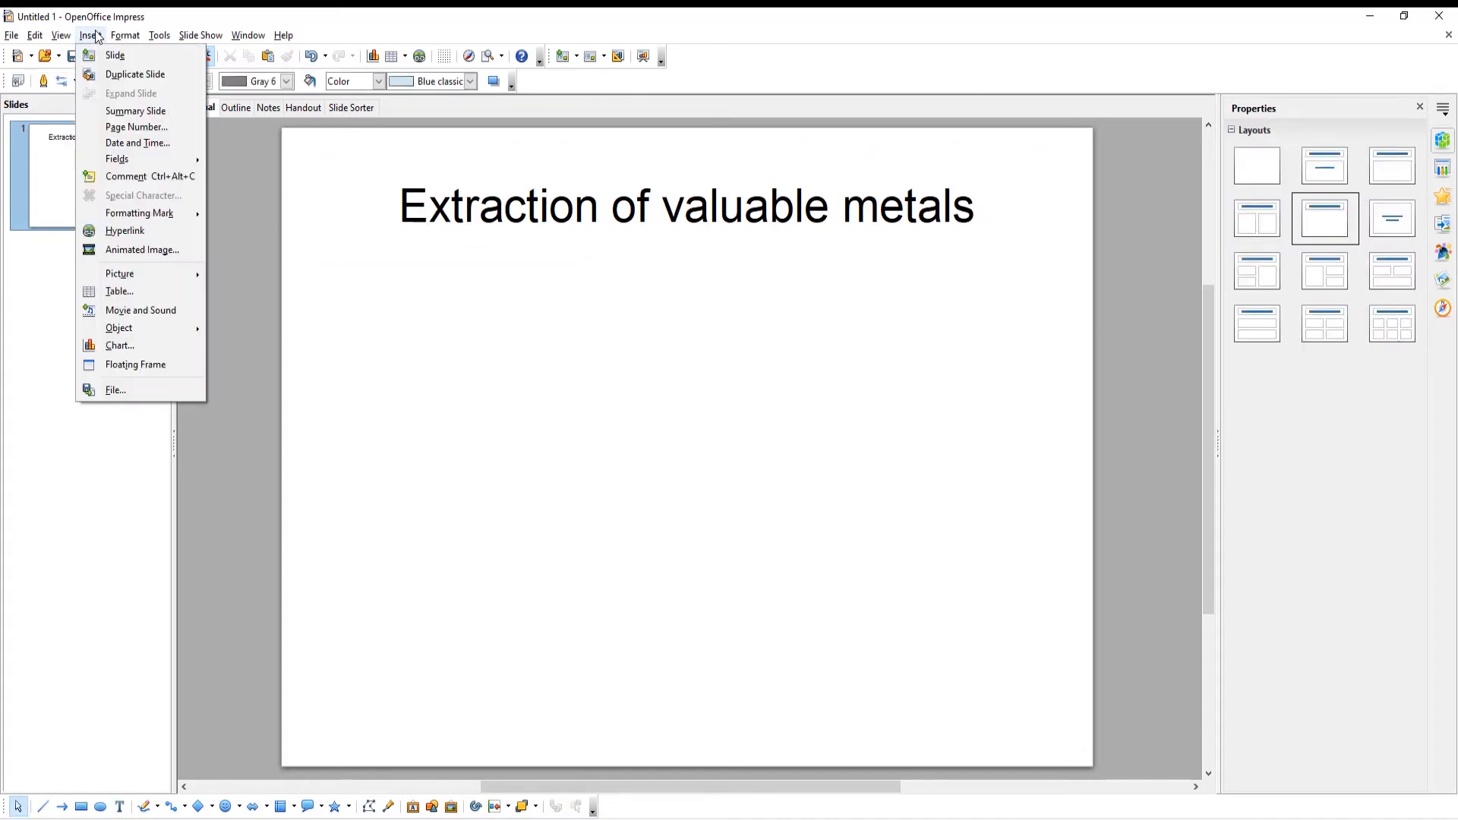
mouse_move(119, 344)
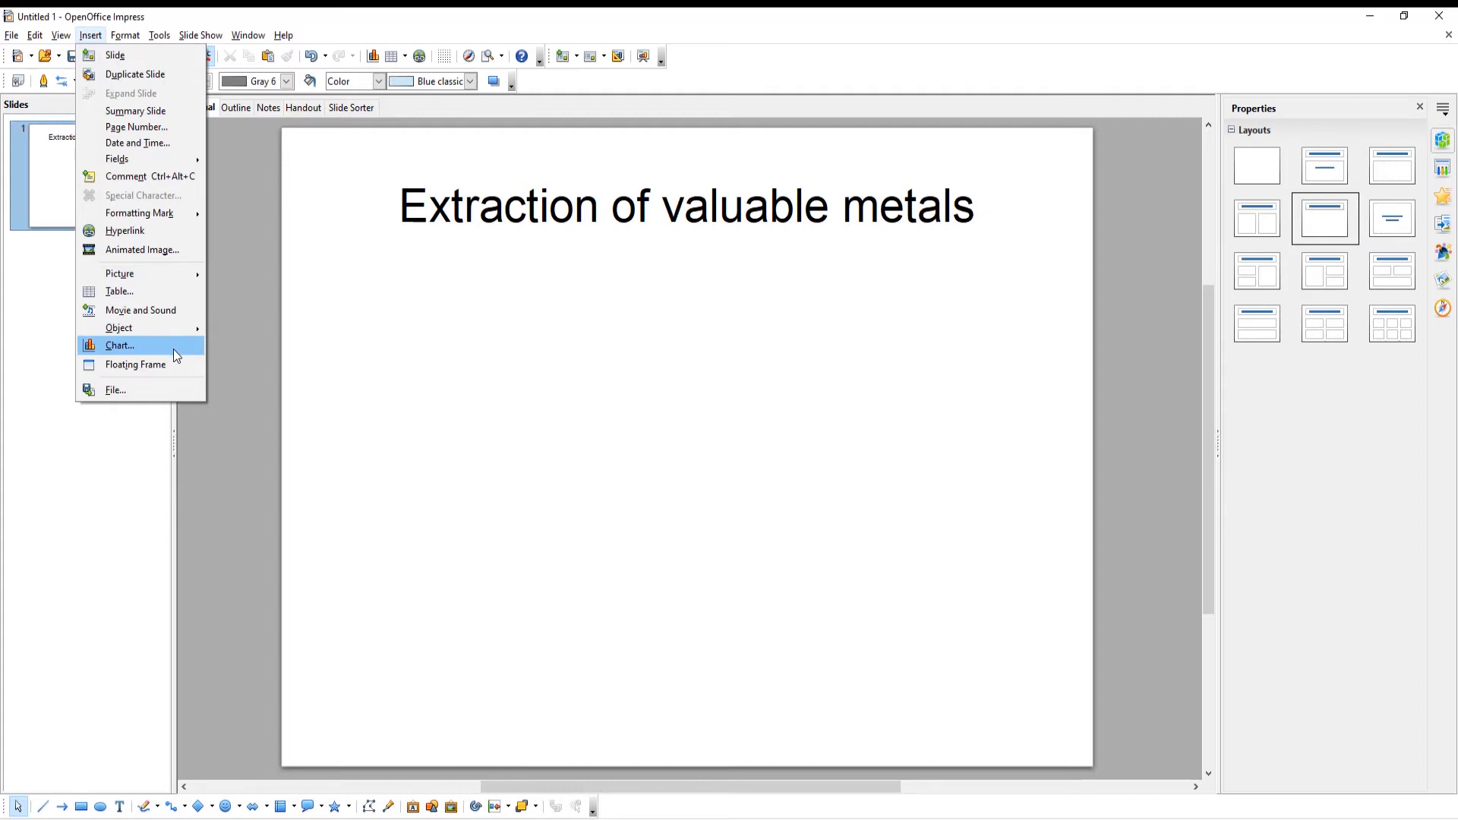
left_click(118, 345)
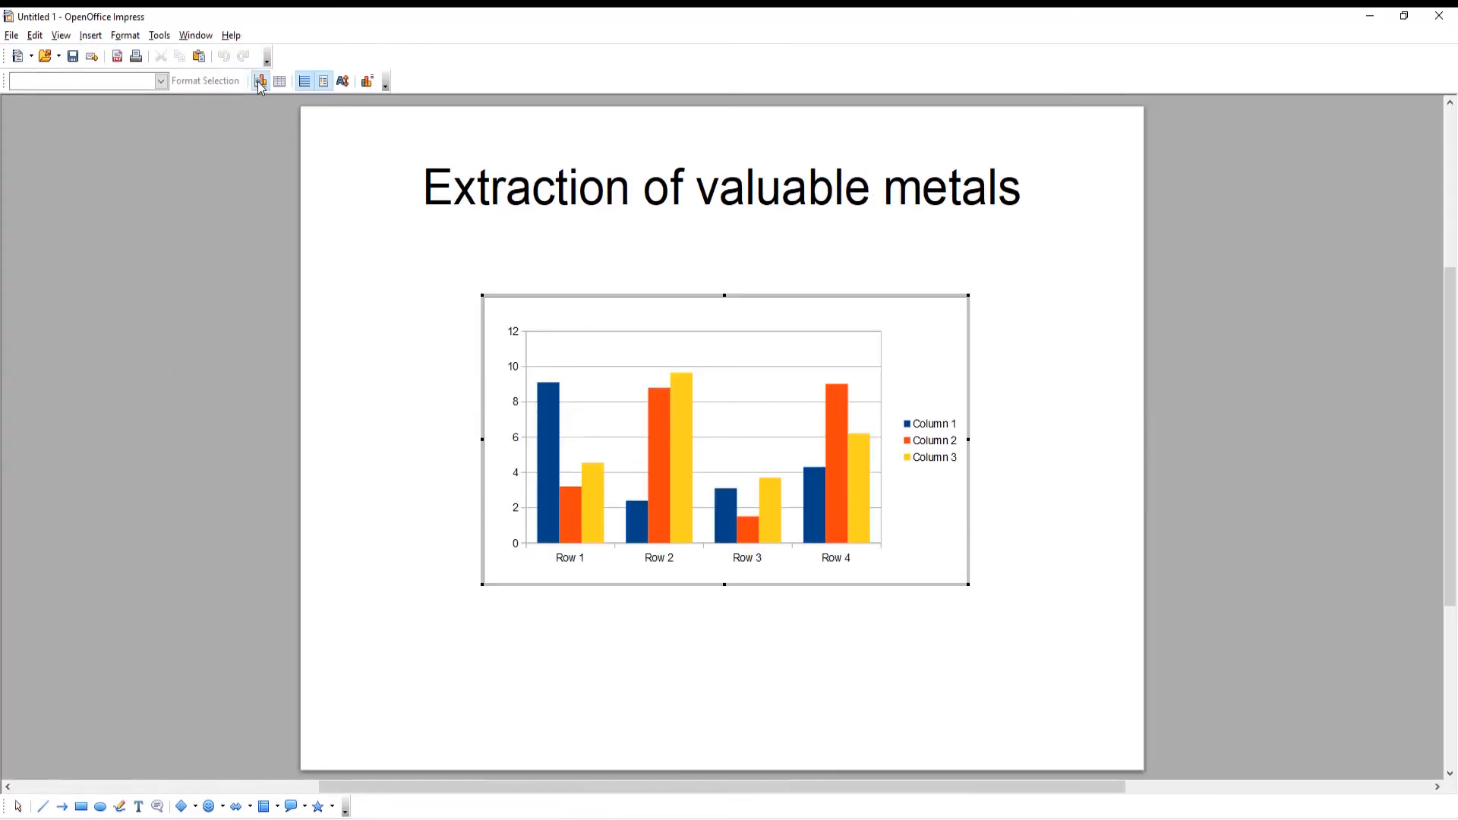
left_click(260, 81)
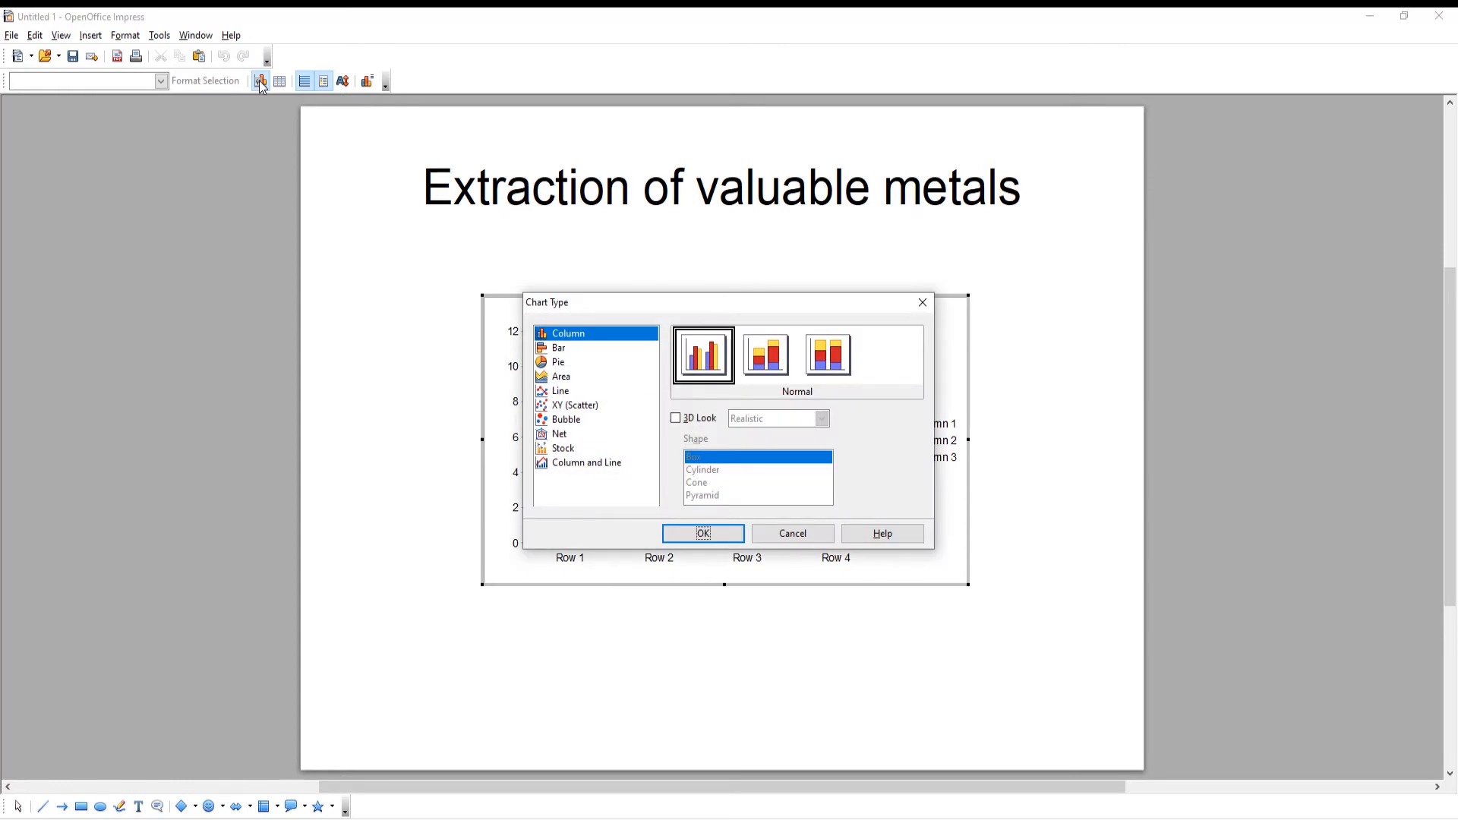
left_click(559, 346)
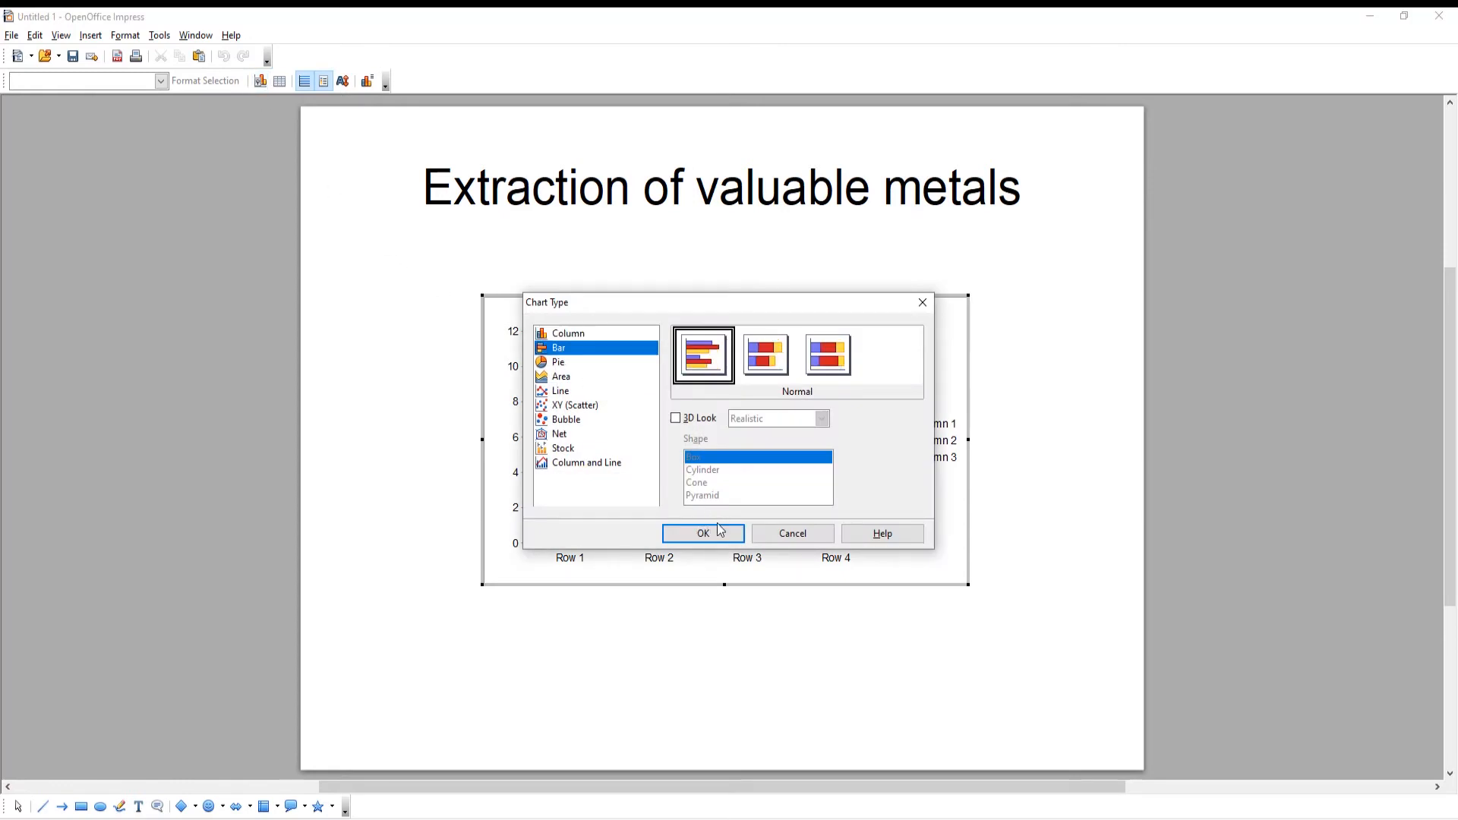
left_click(703, 533)
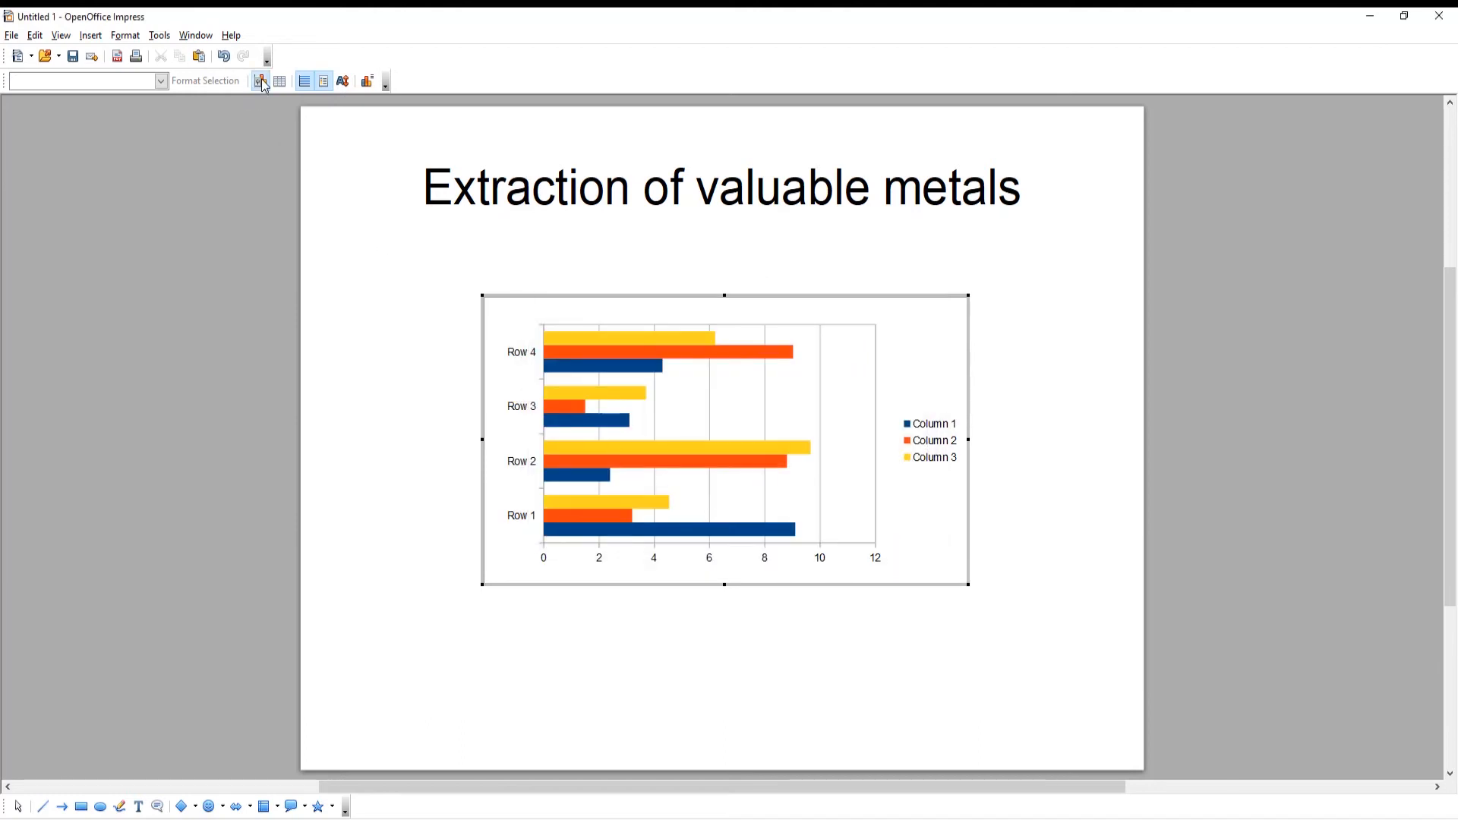
left_click(260, 80)
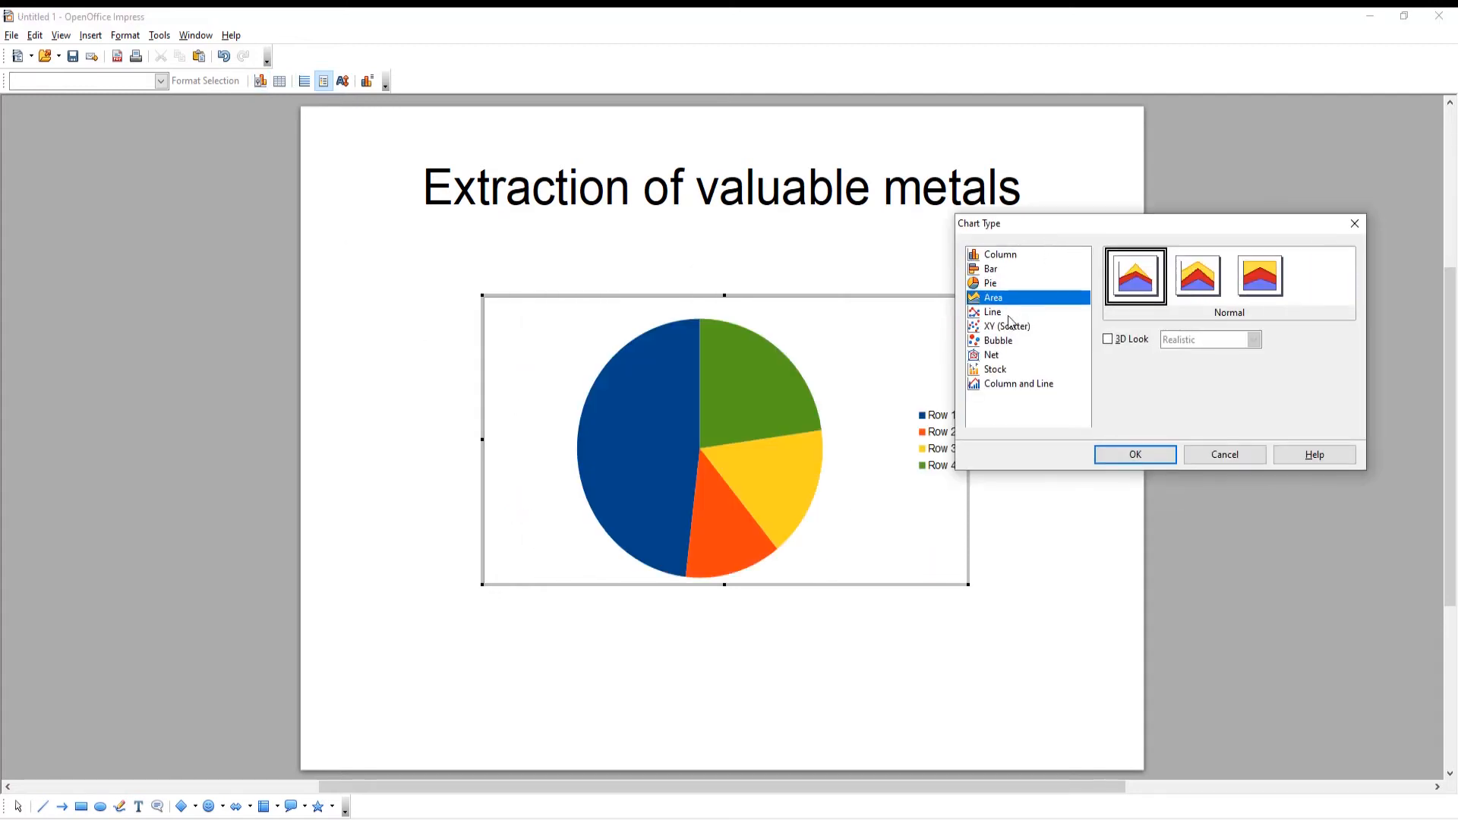
left_click(993, 369)
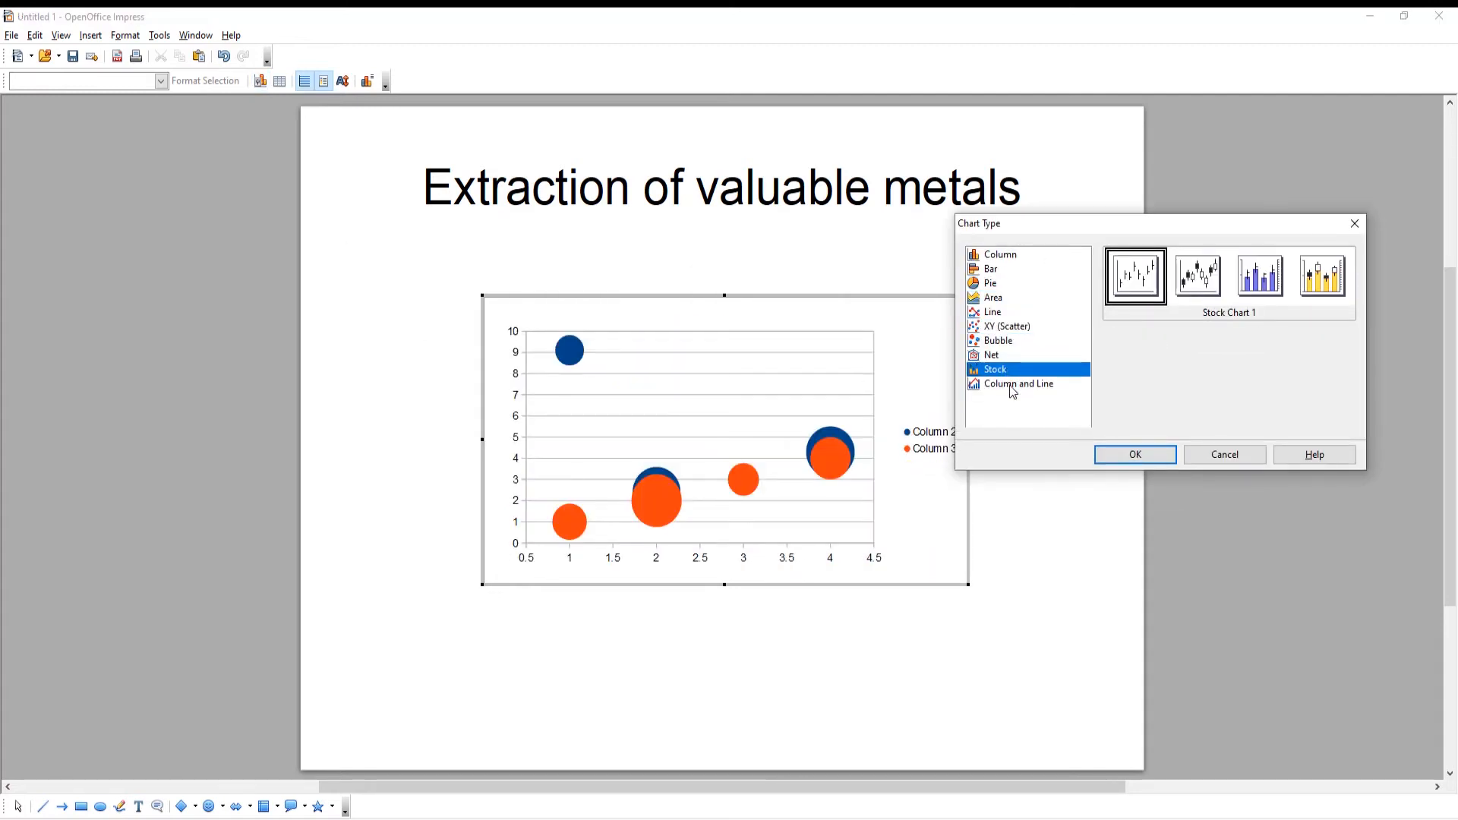
left_click(998, 253)
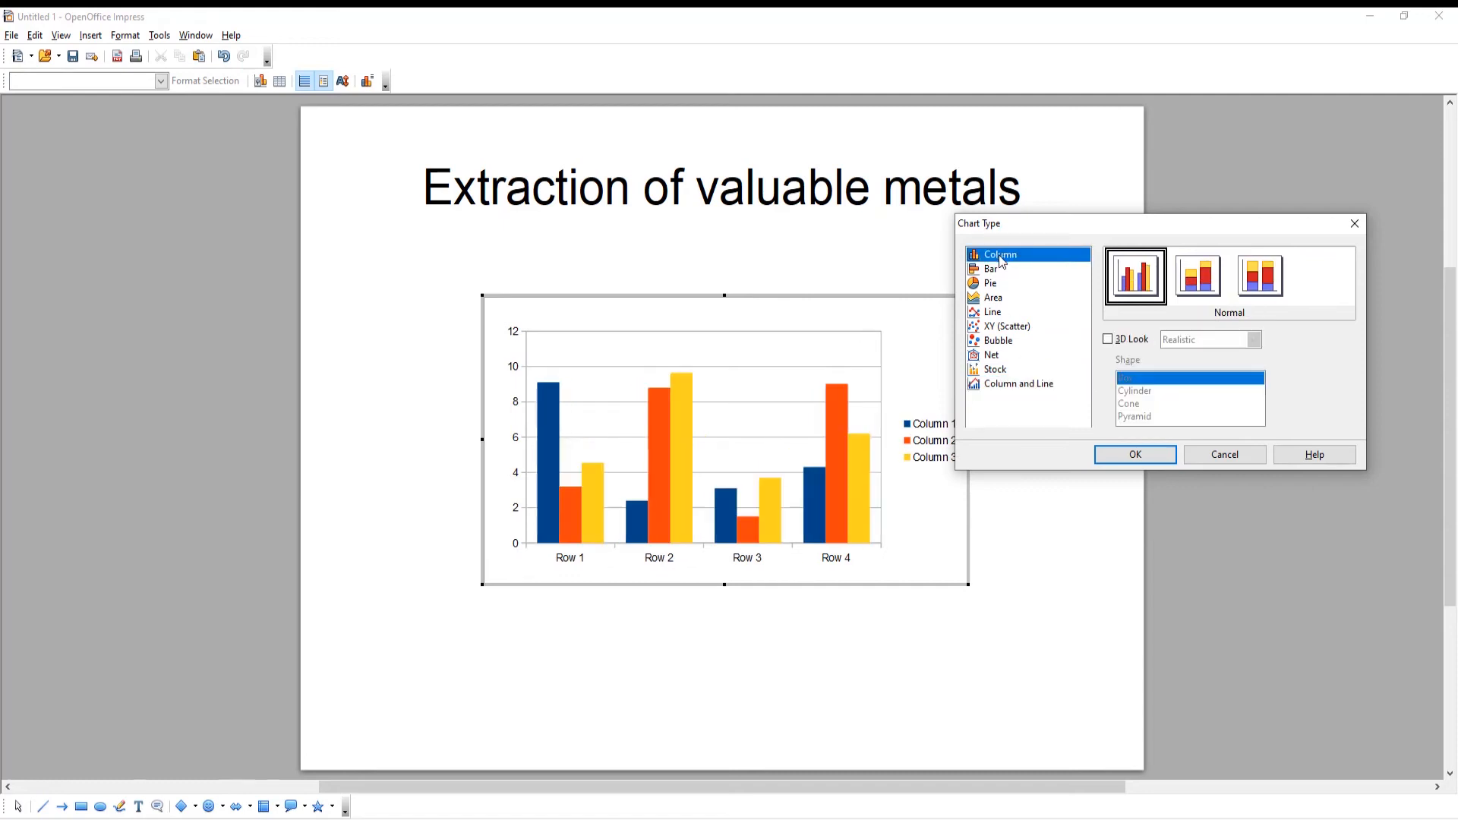
left_click(1133, 454)
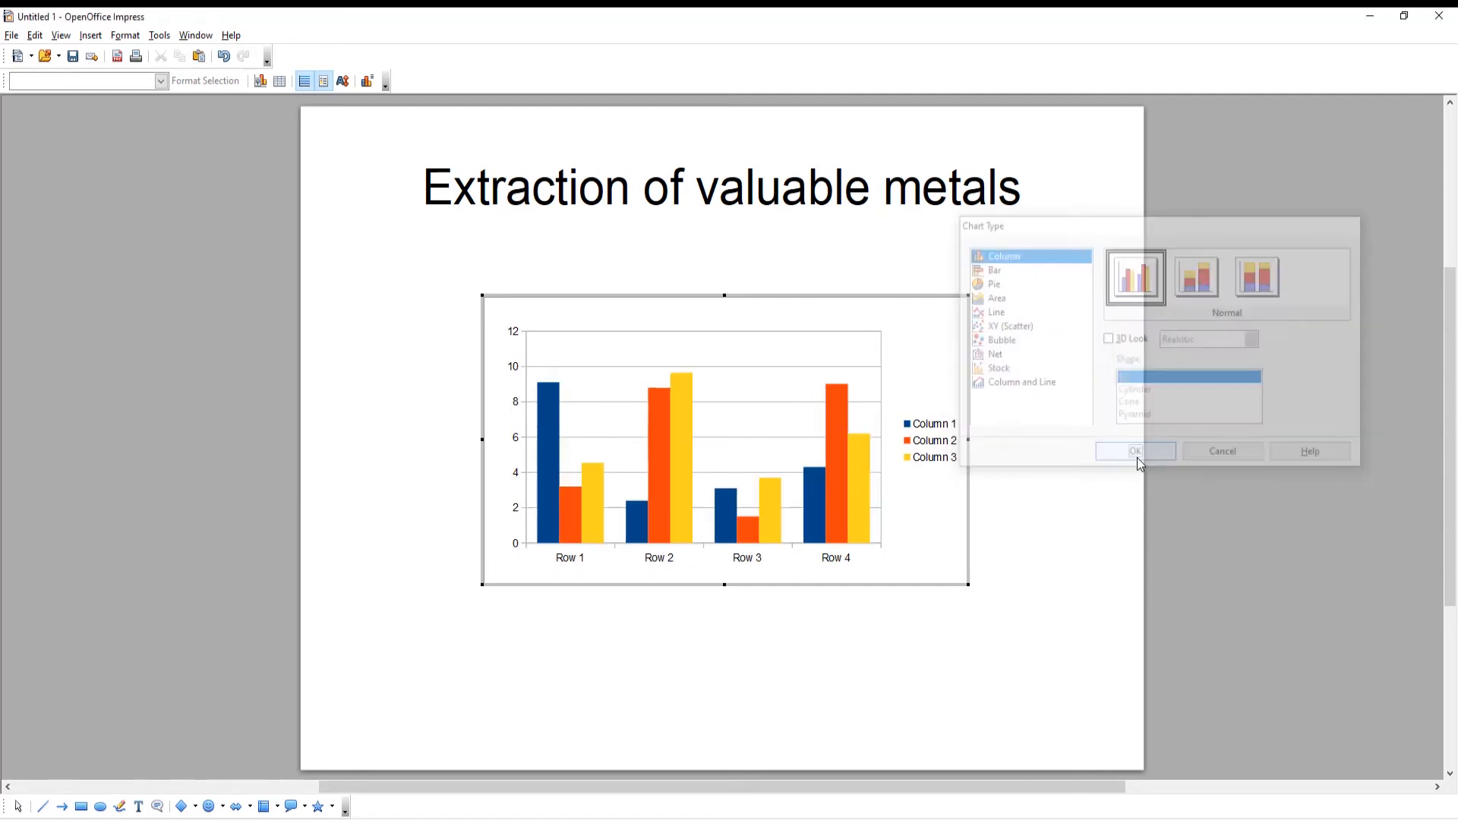
left_click(1135, 451)
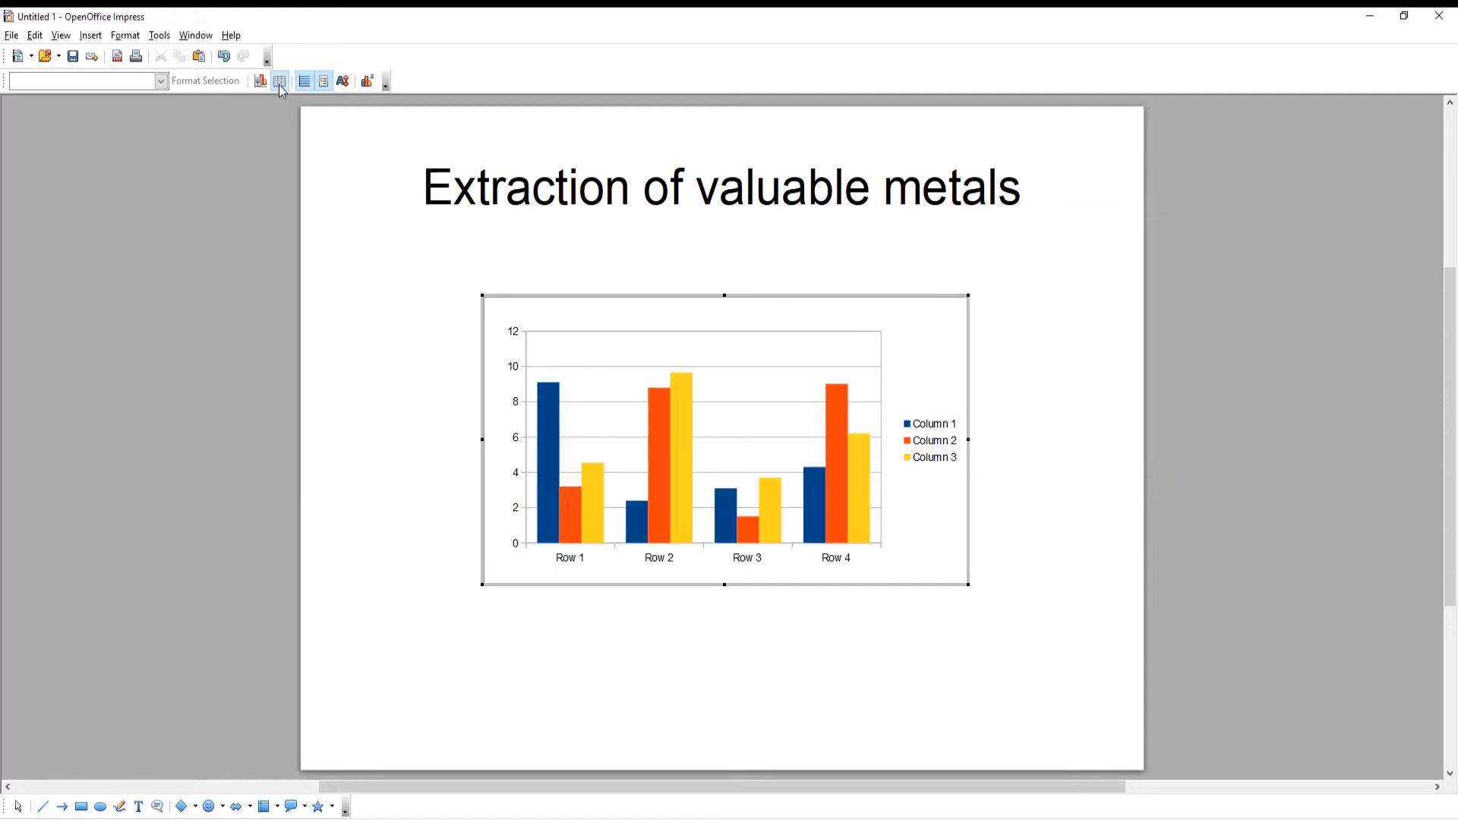
Edit the chart data table to series Silver, Gold, Platinum over categories 2018–2021
left_click(280, 81)
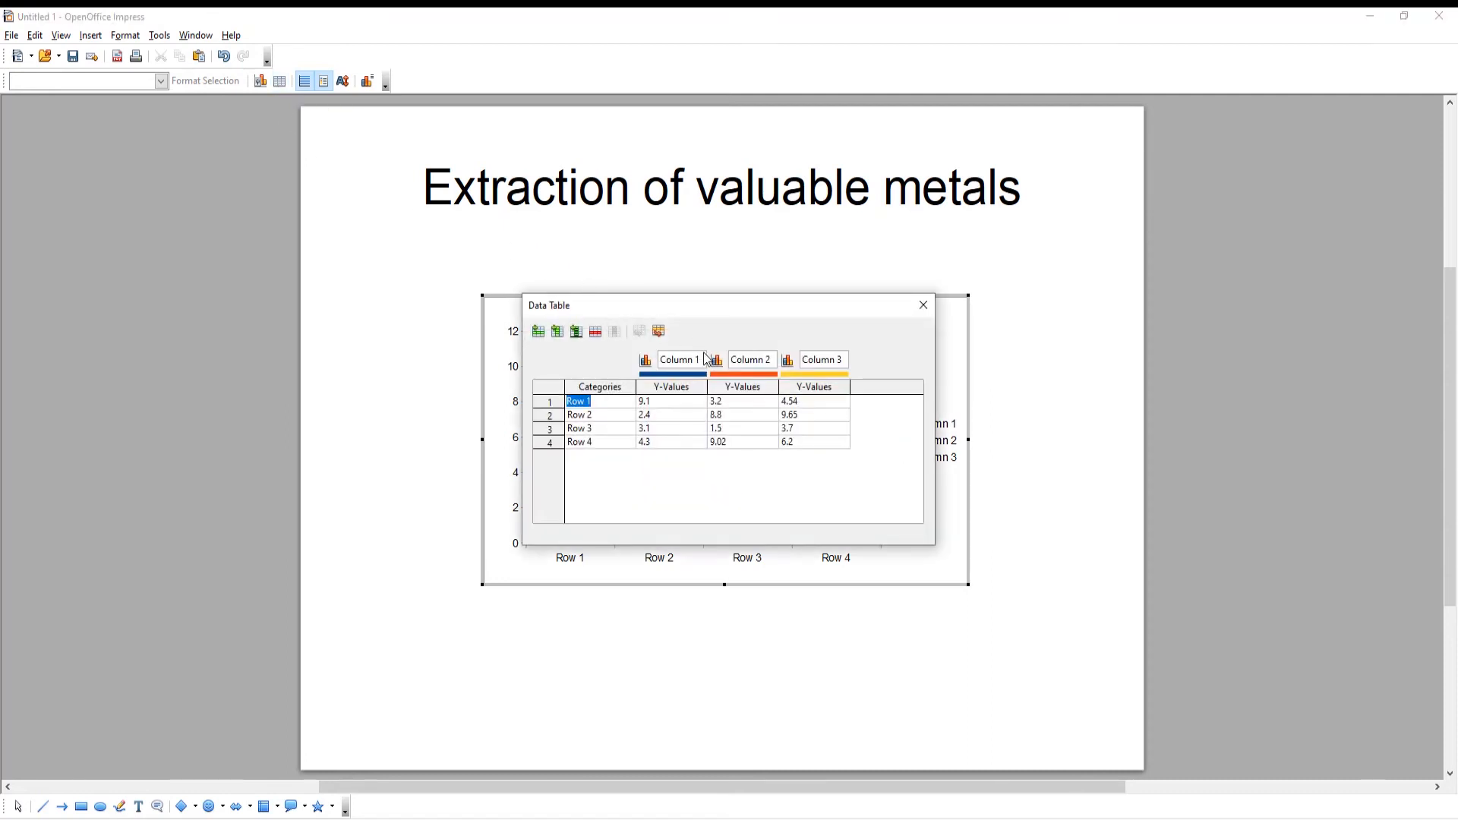
type("Silver")
left_click(824, 360)
type("Platinum")
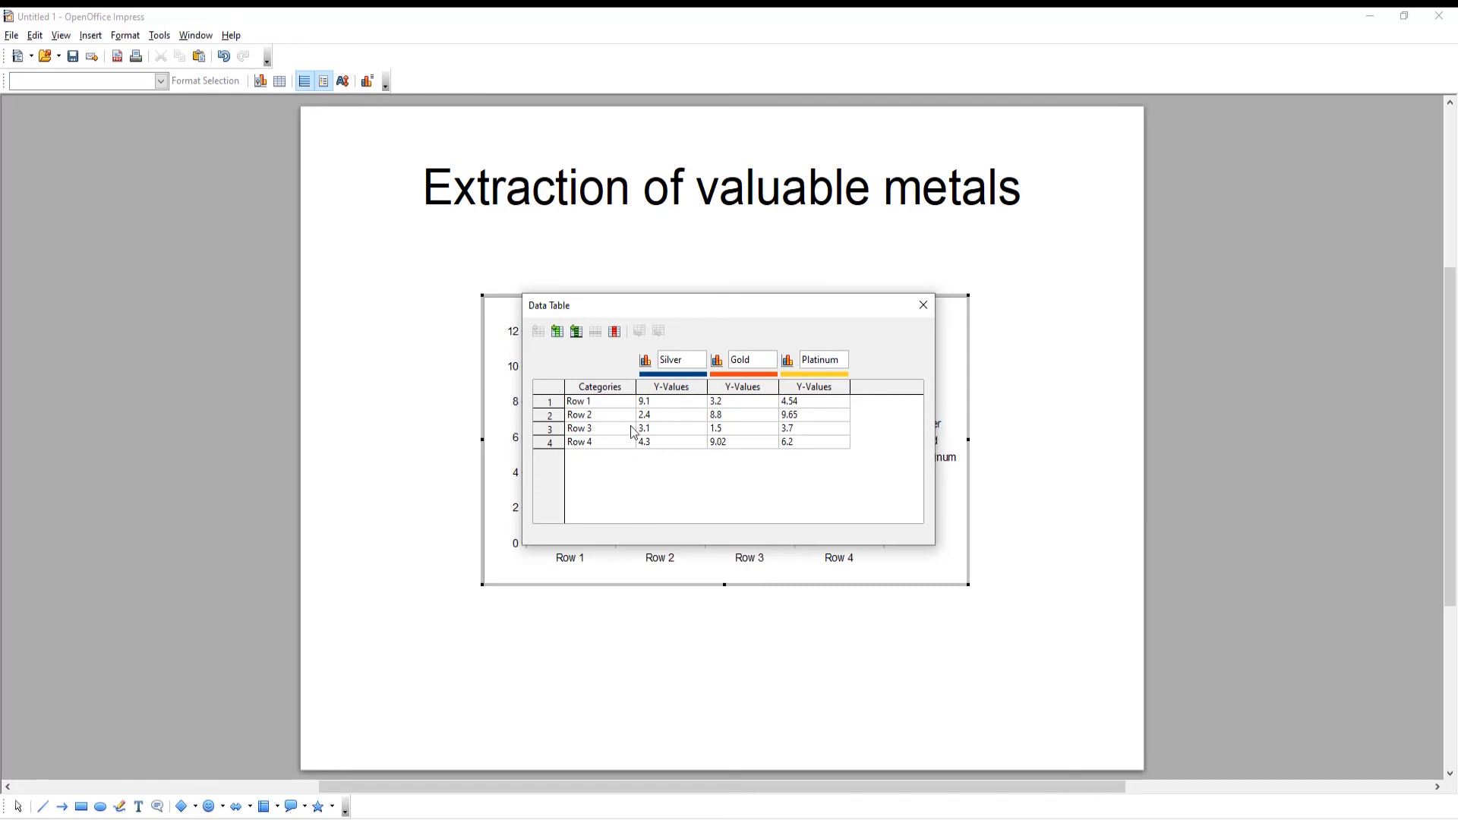
type("2021")
type("2018")
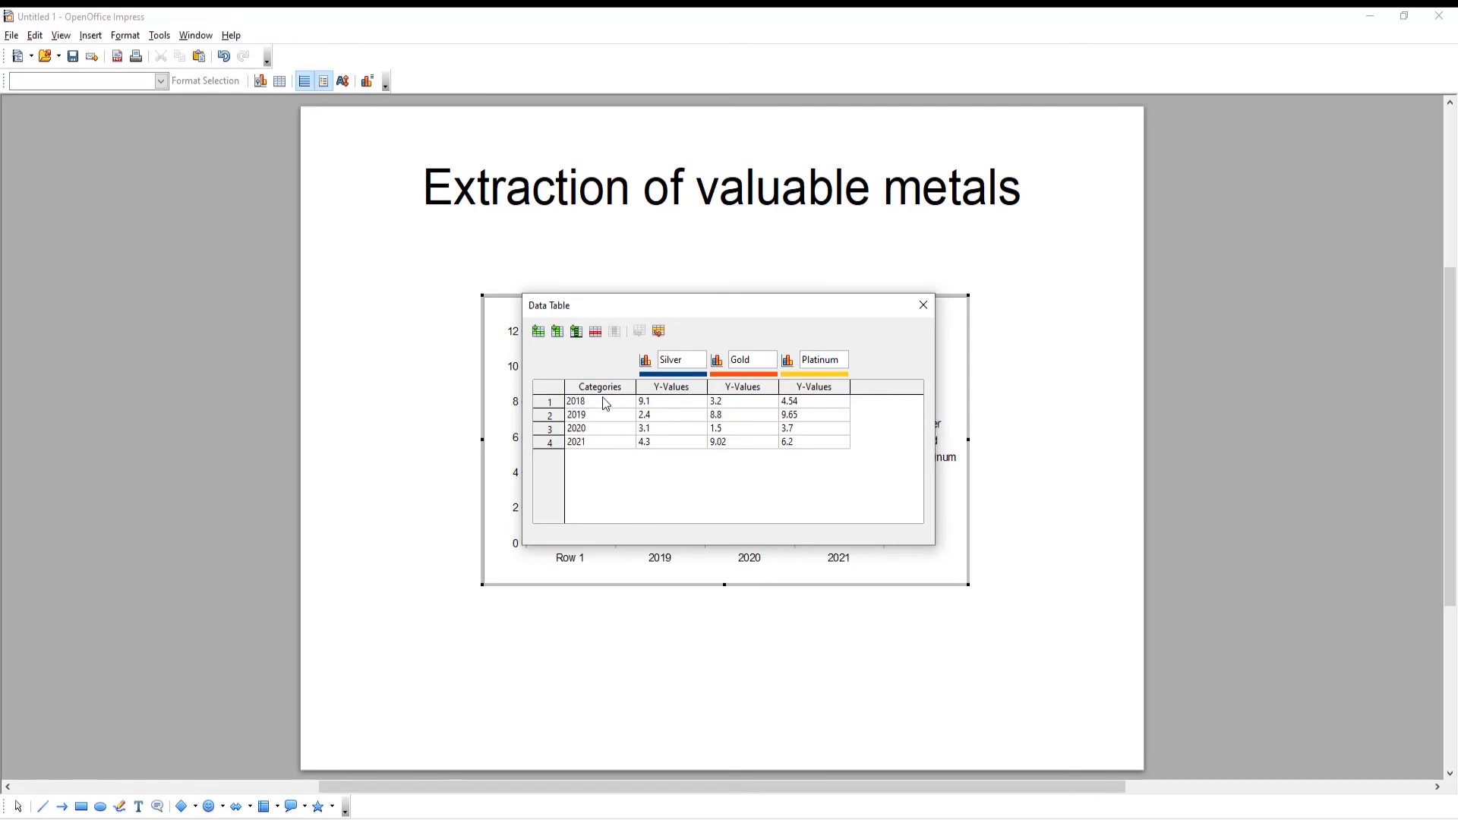
left_click(922, 303)
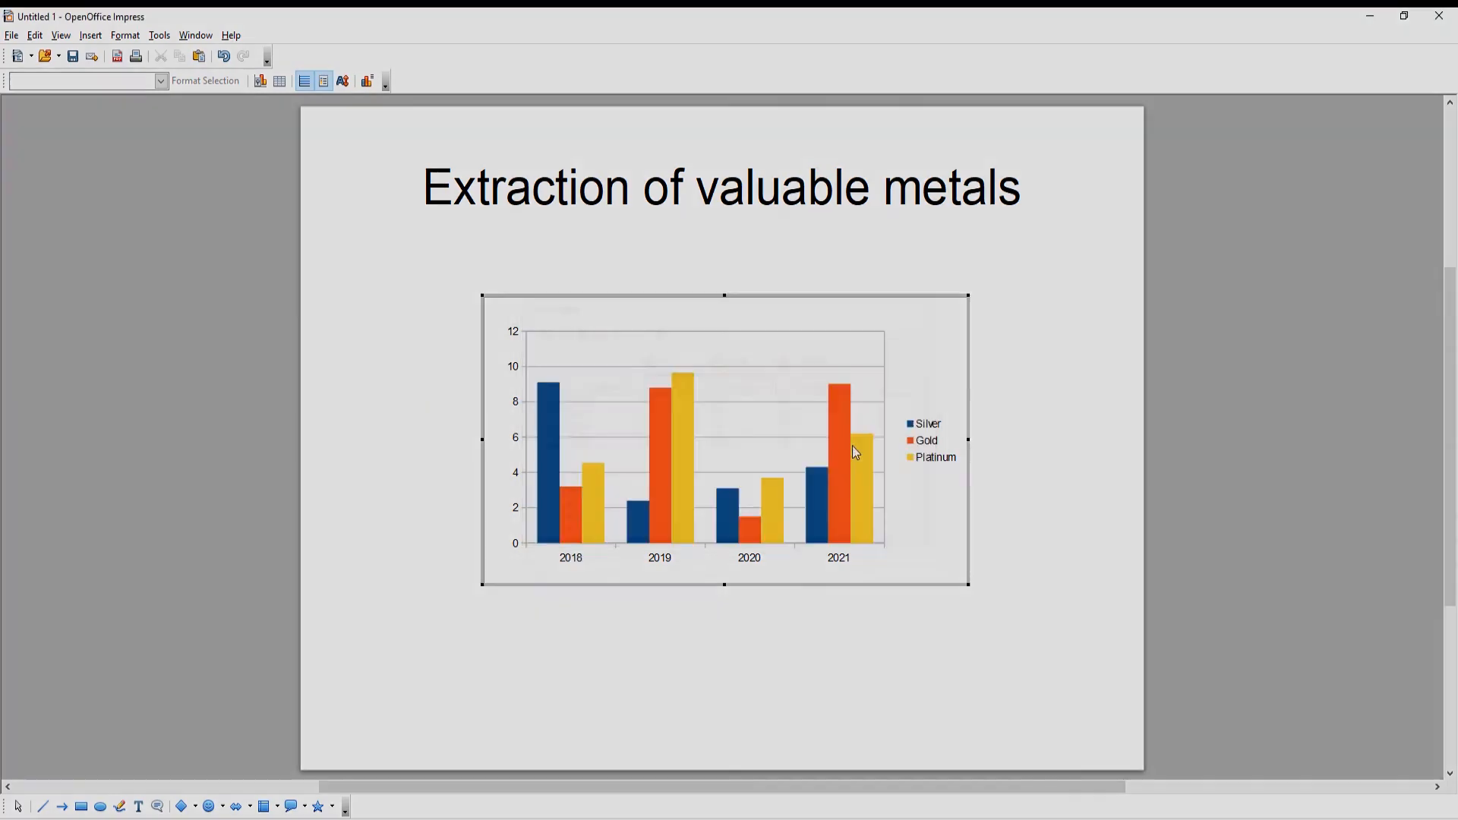